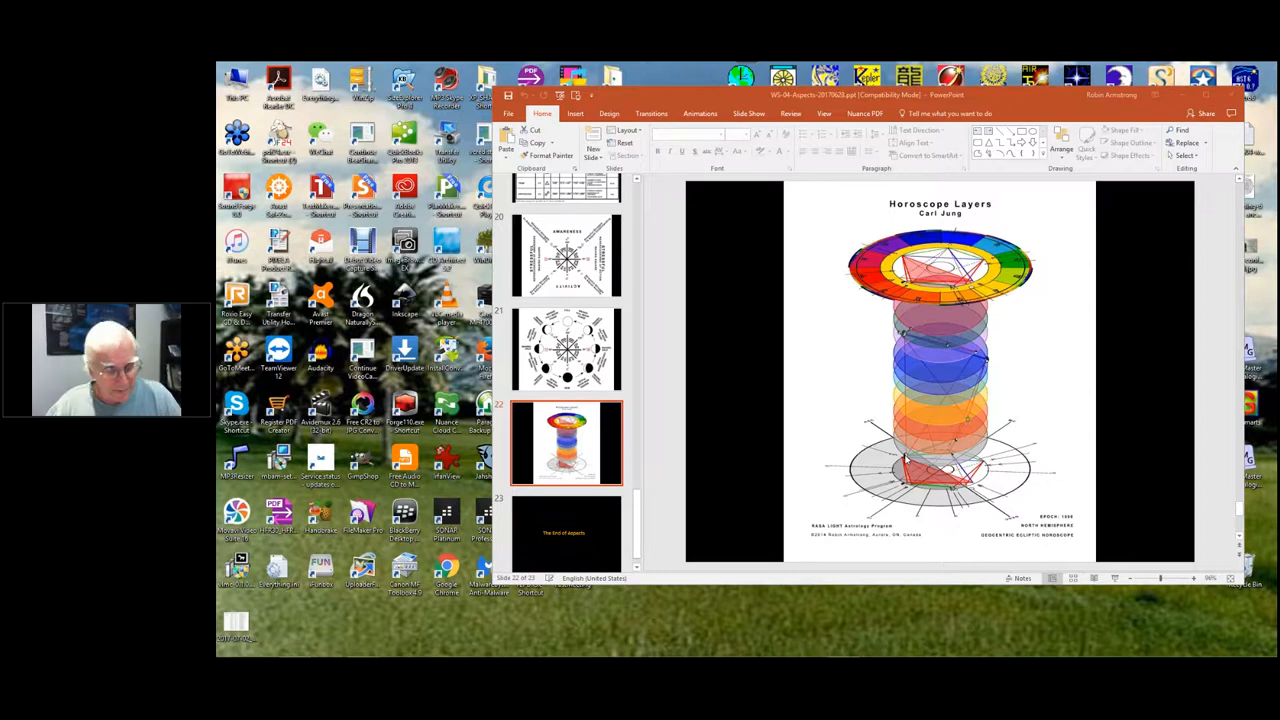
{"action": "mouse_move", "coordinate": [905, 459]}
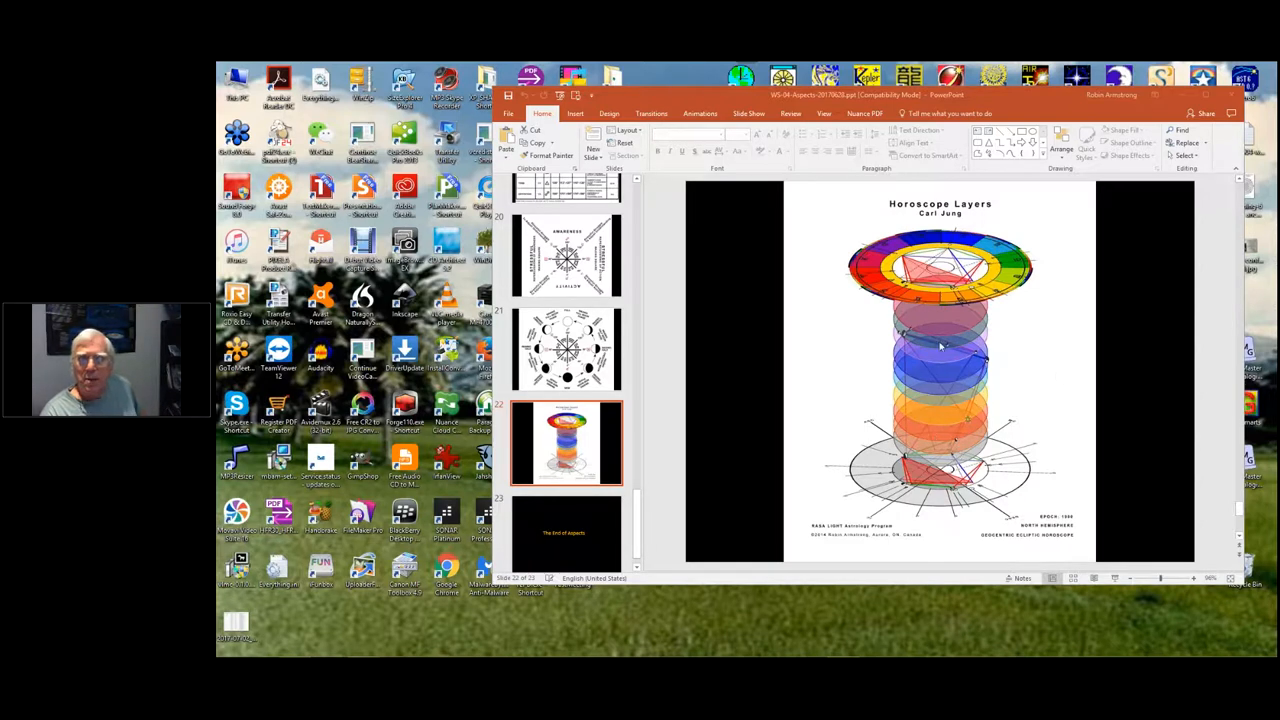
{"action": "mouse_move", "coordinate": [922, 360]}
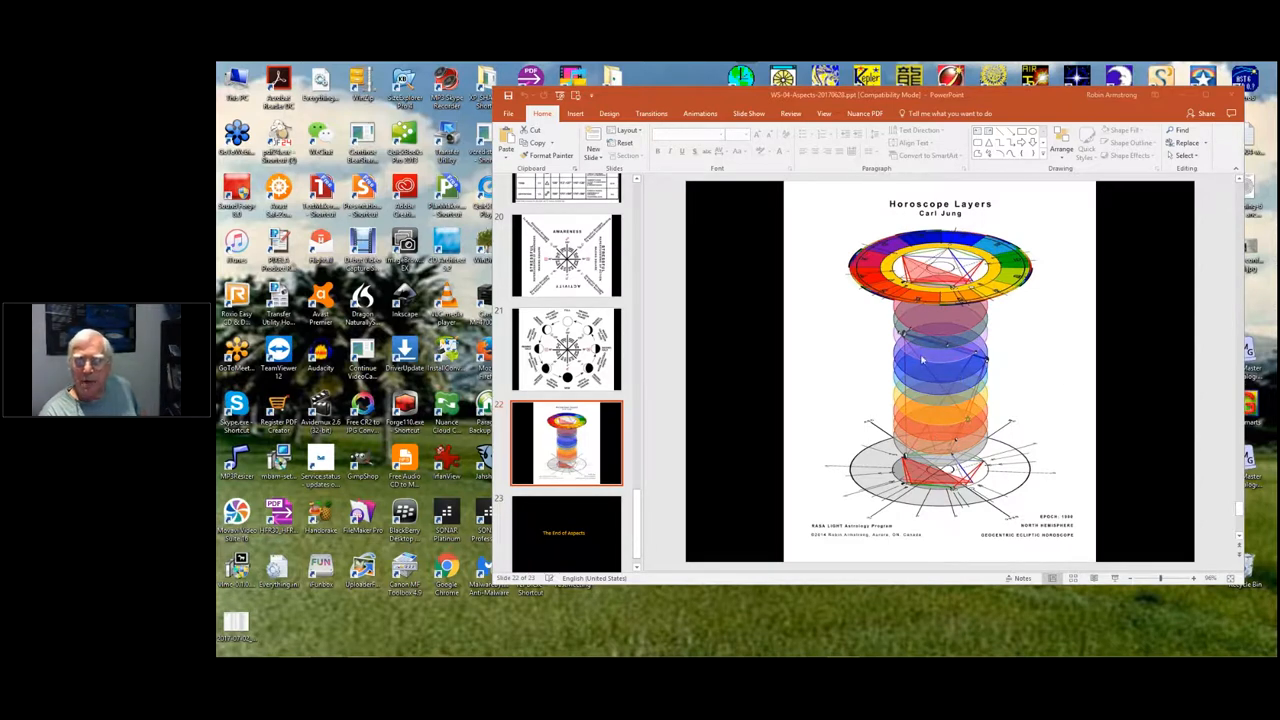